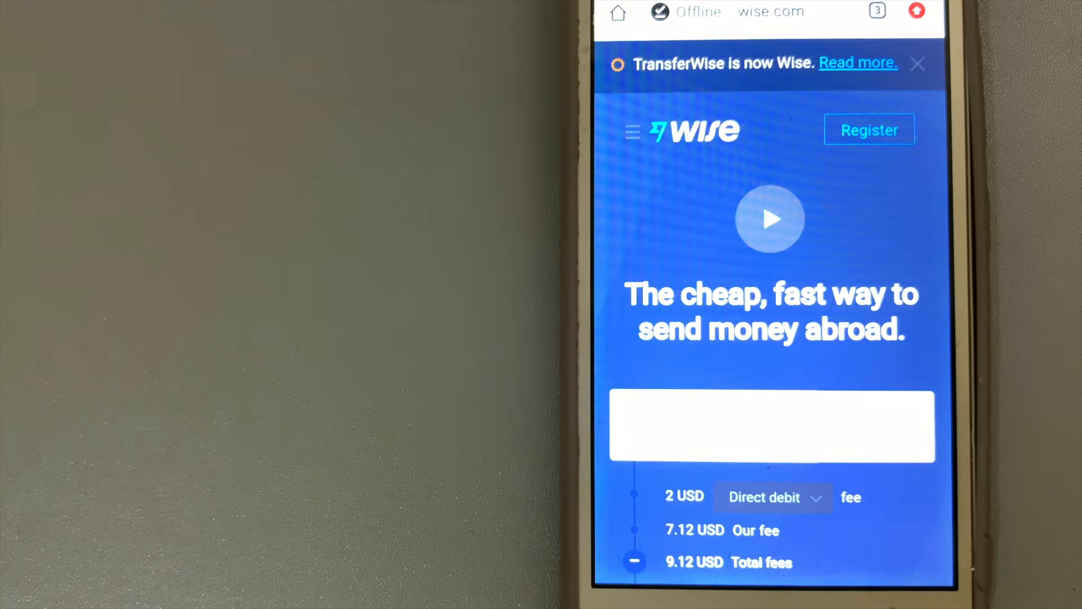
mouse_move(770, 219)
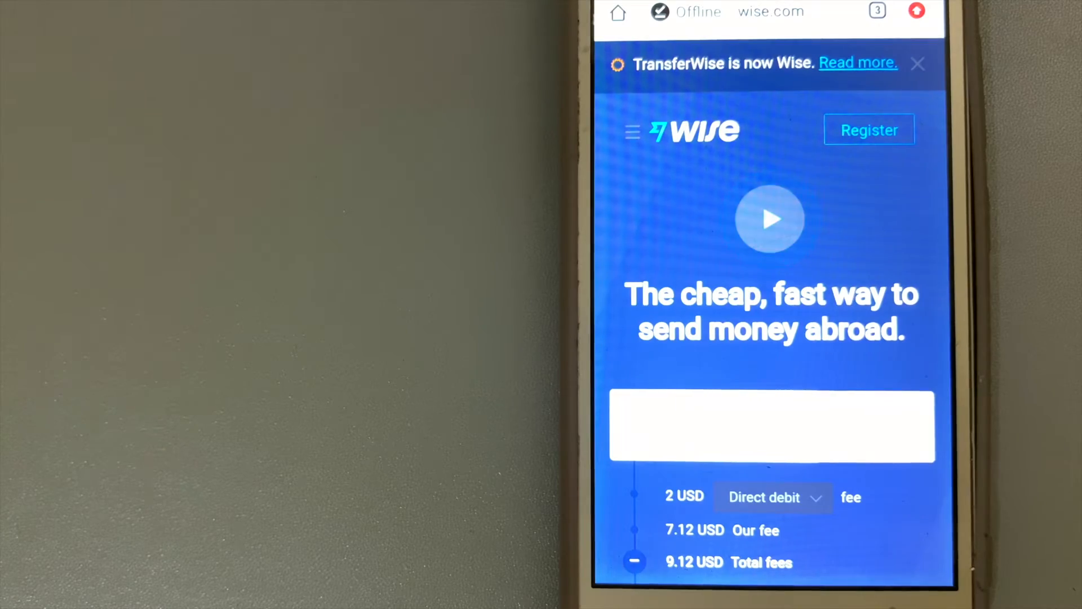
Switch to the Western Union rewards tab, then on to the XE currency converter tab
left_click(877, 11)
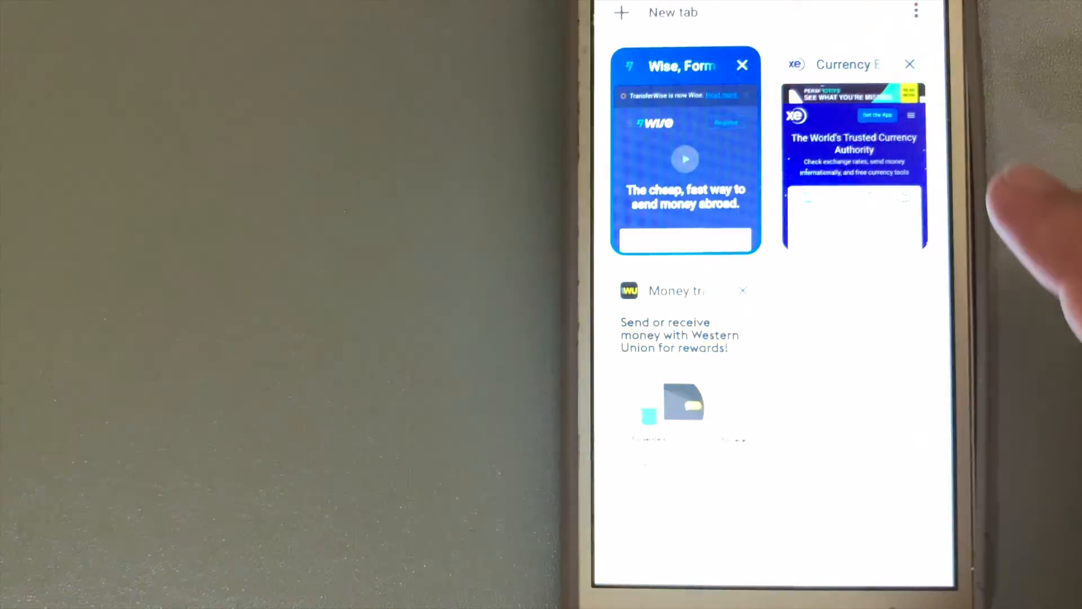
left_click(684, 339)
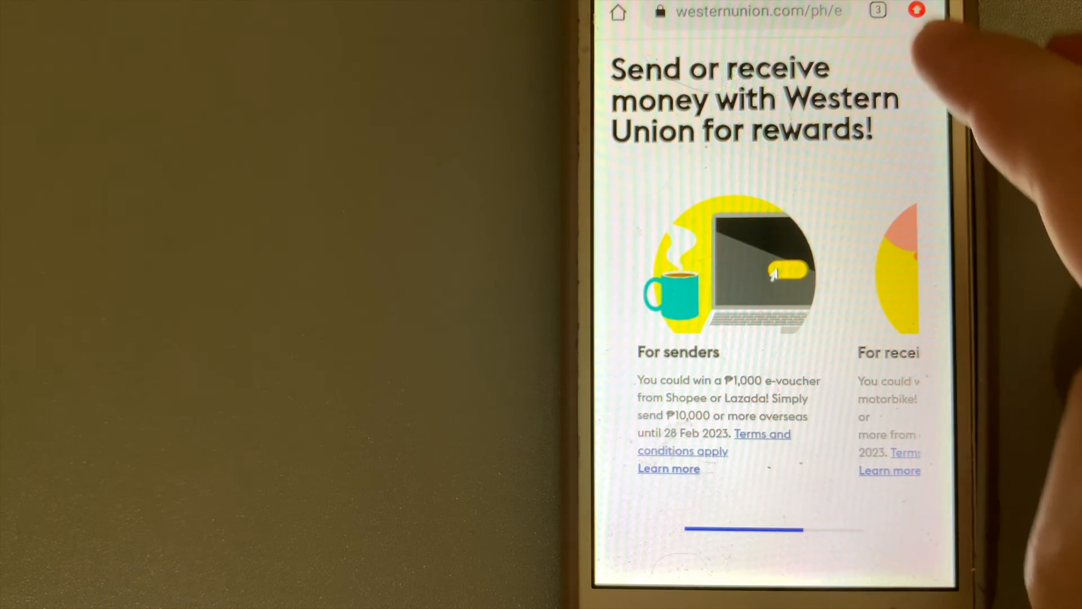
left_click(878, 10)
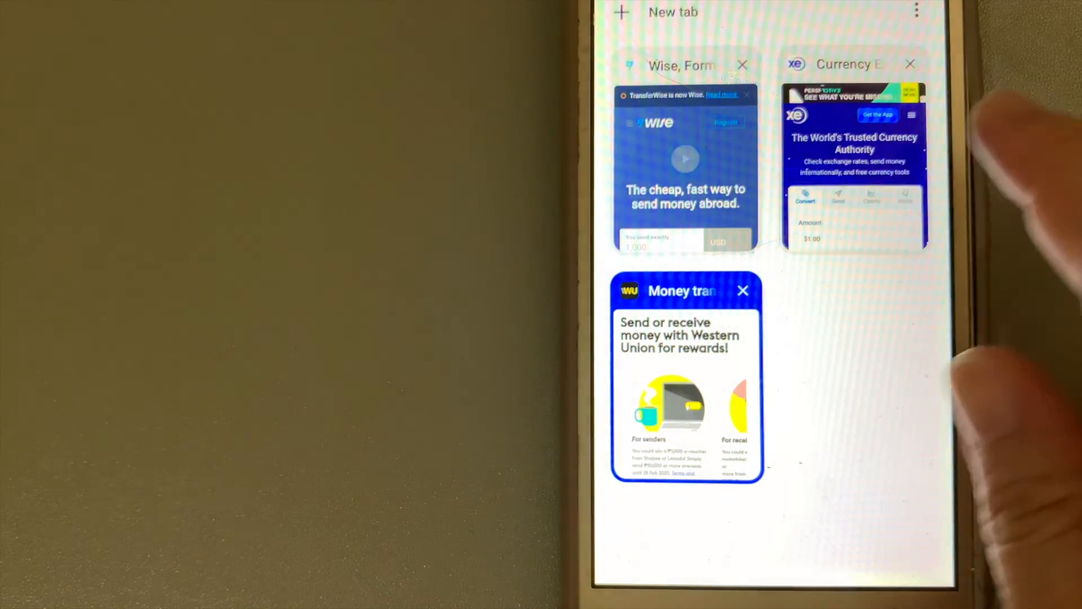
left_click(854, 166)
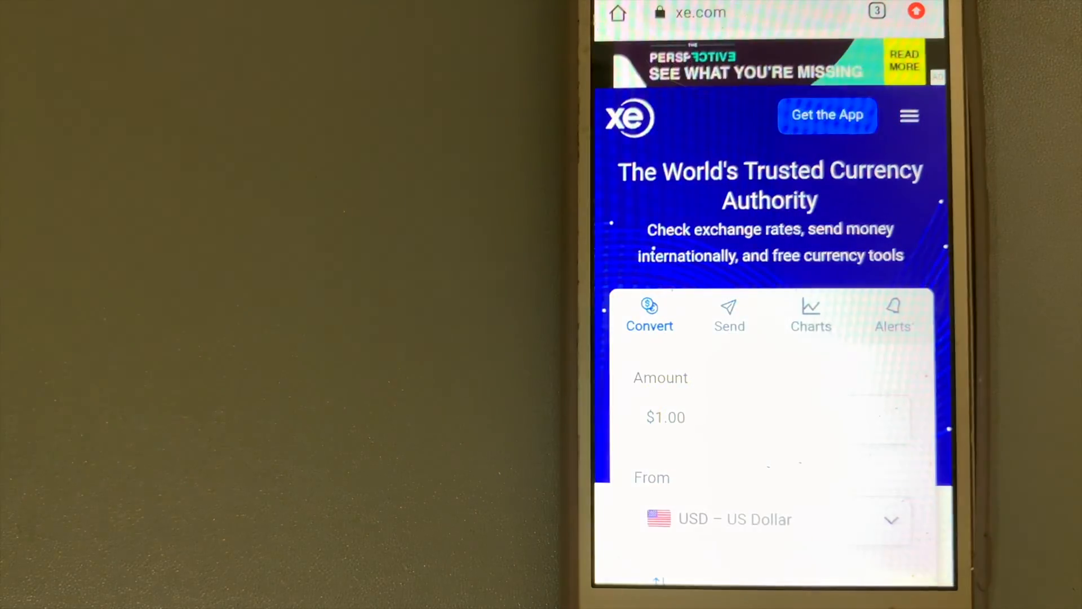